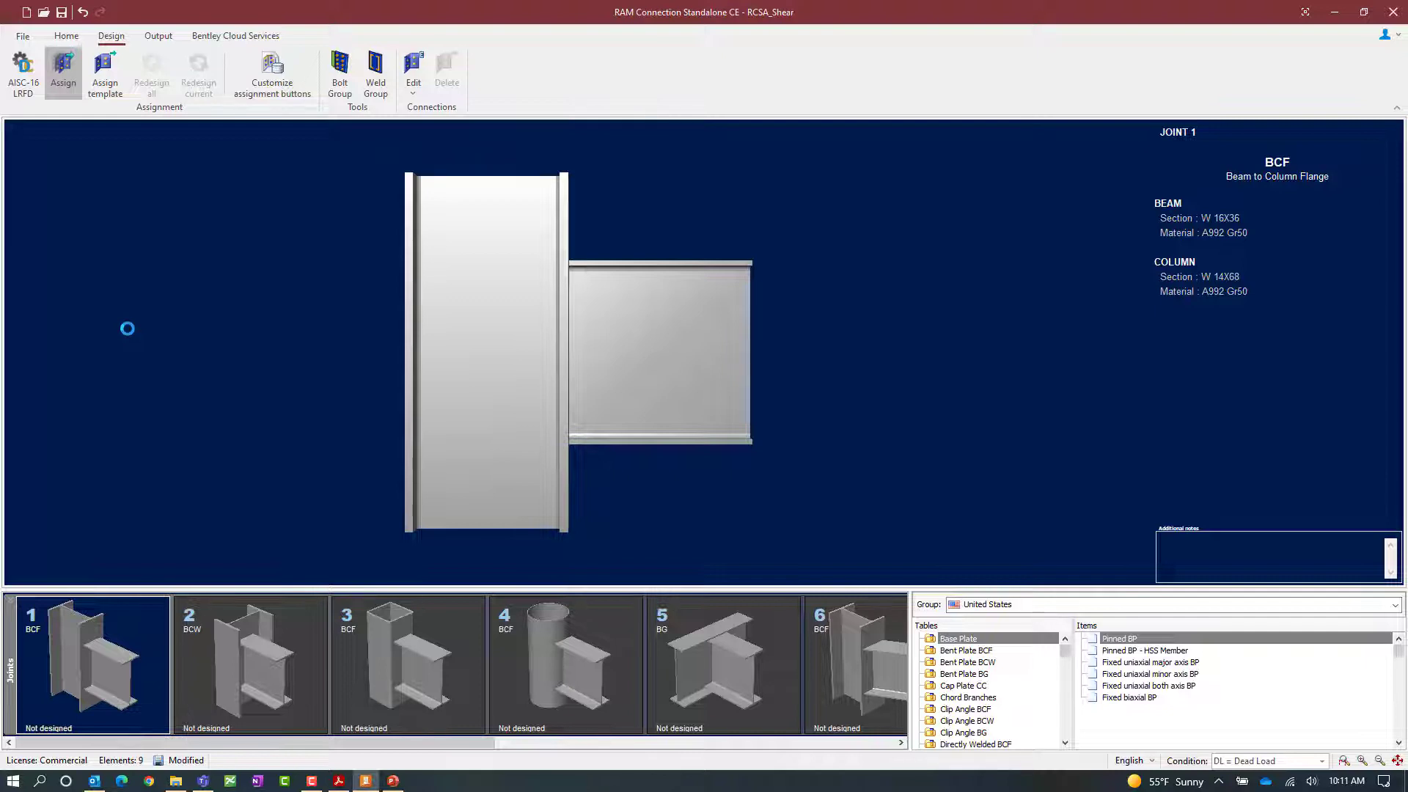
# Start assigning a connection to joint 1 via Assign on the Design ribbon
pyautogui.click(63, 72)
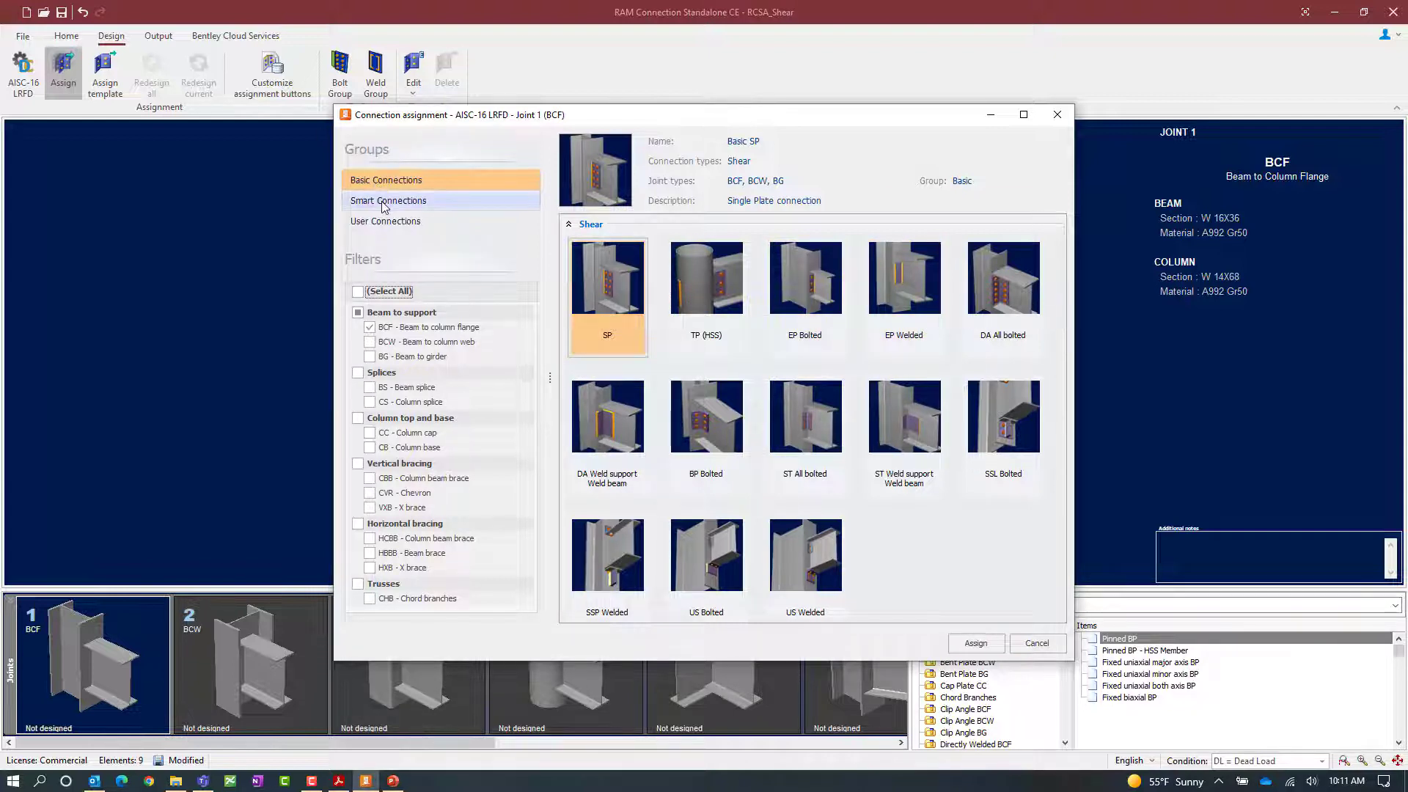
# Assign the basic EP Bolted end plate shear connection to joint 1 and confirm
pyautogui.click(387, 201)
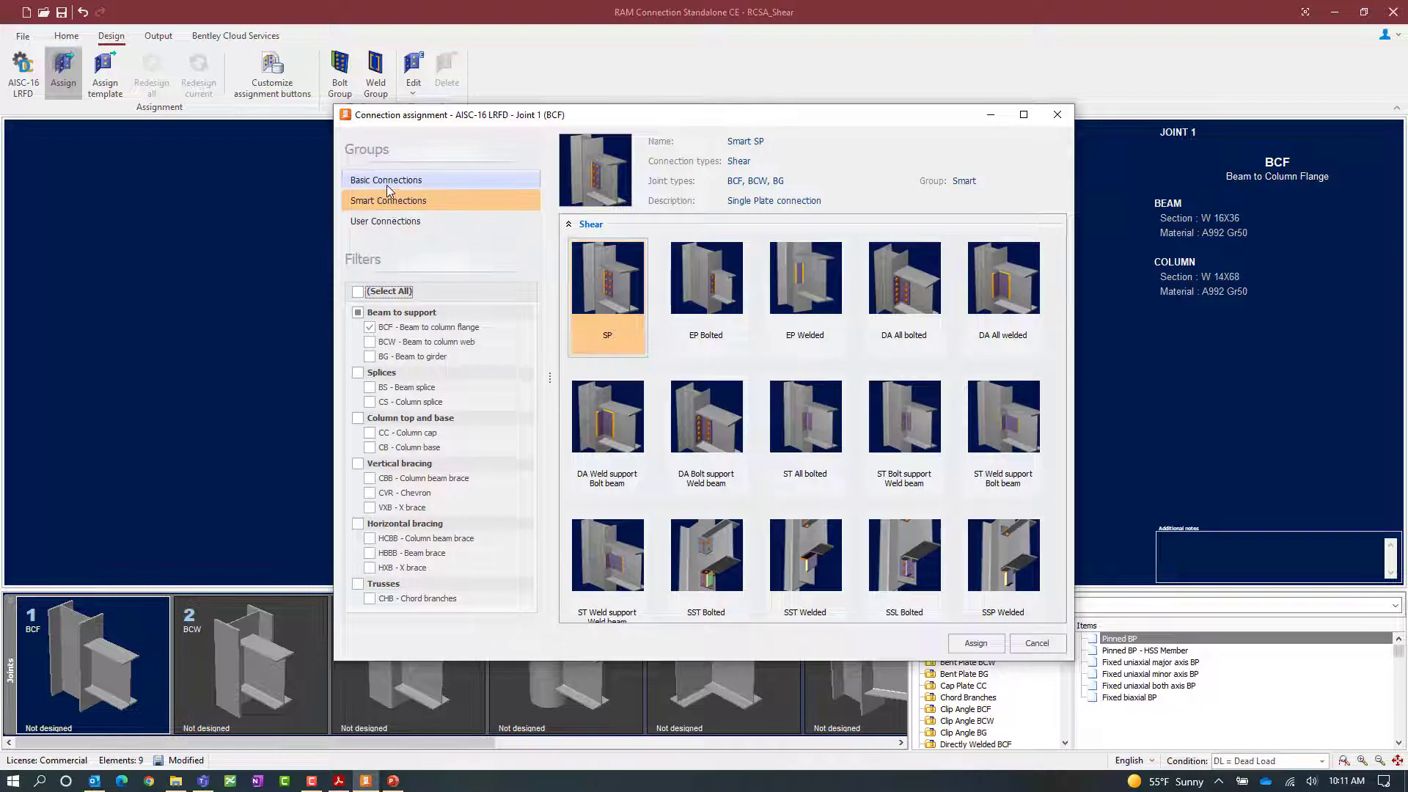
pyautogui.click(386, 179)
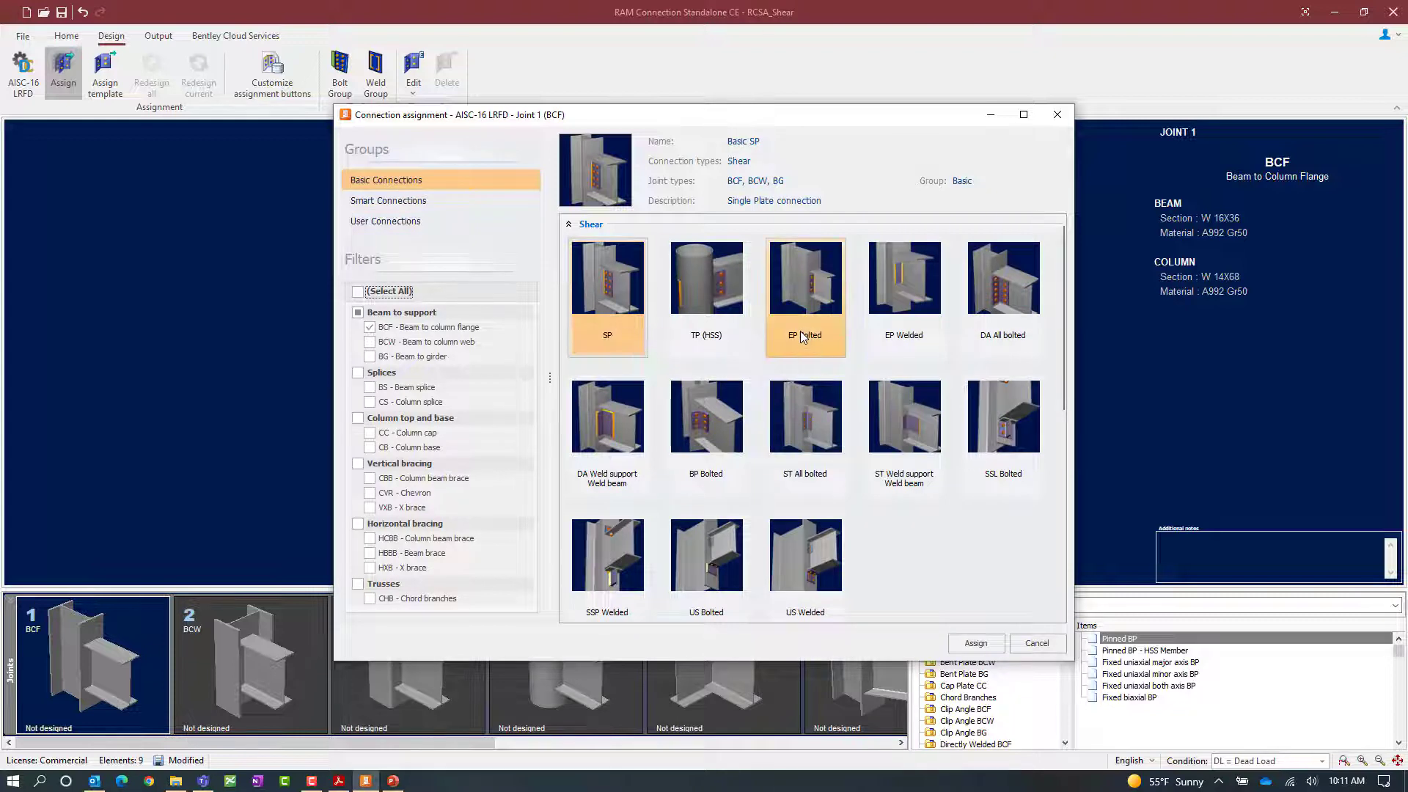
pyautogui.click(805, 287)
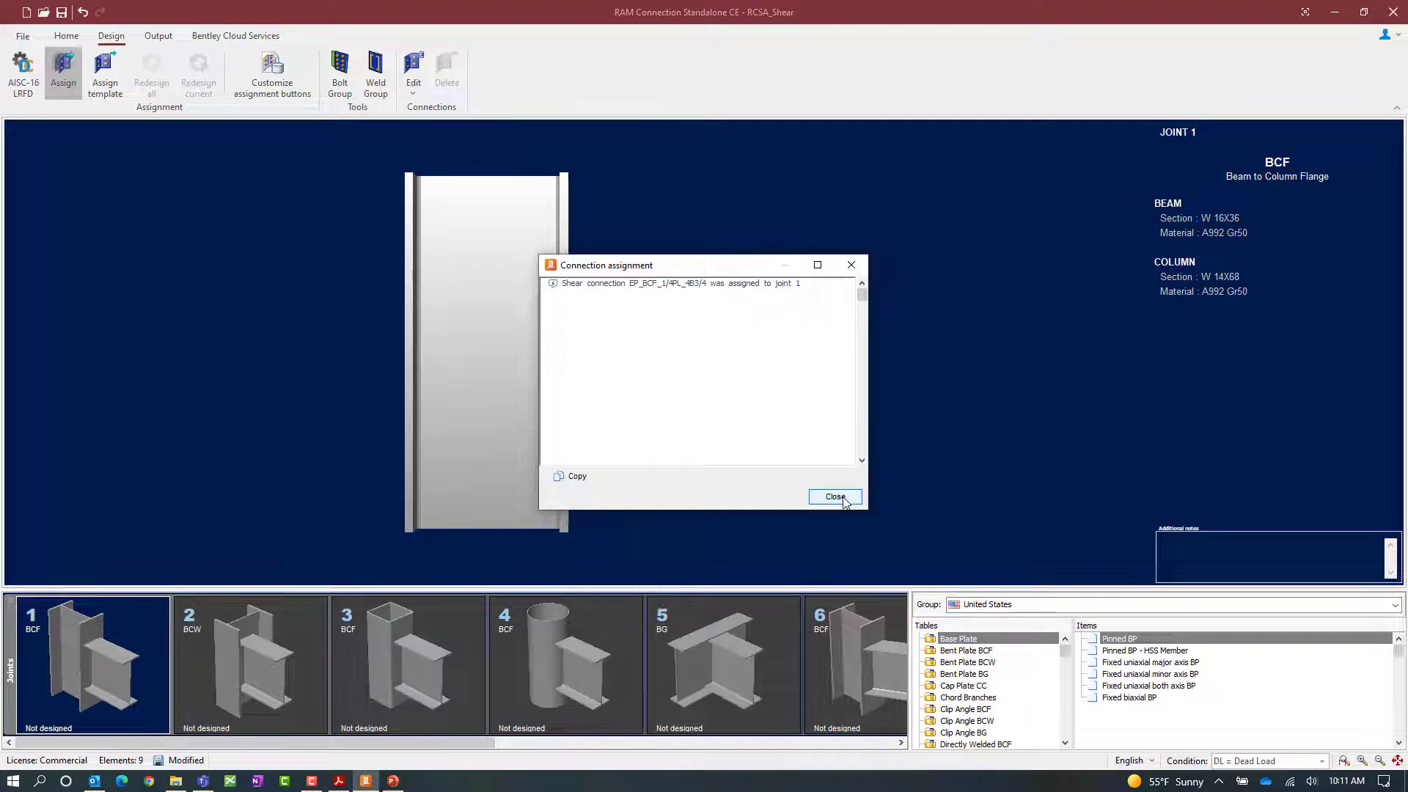
pyautogui.click(834, 497)
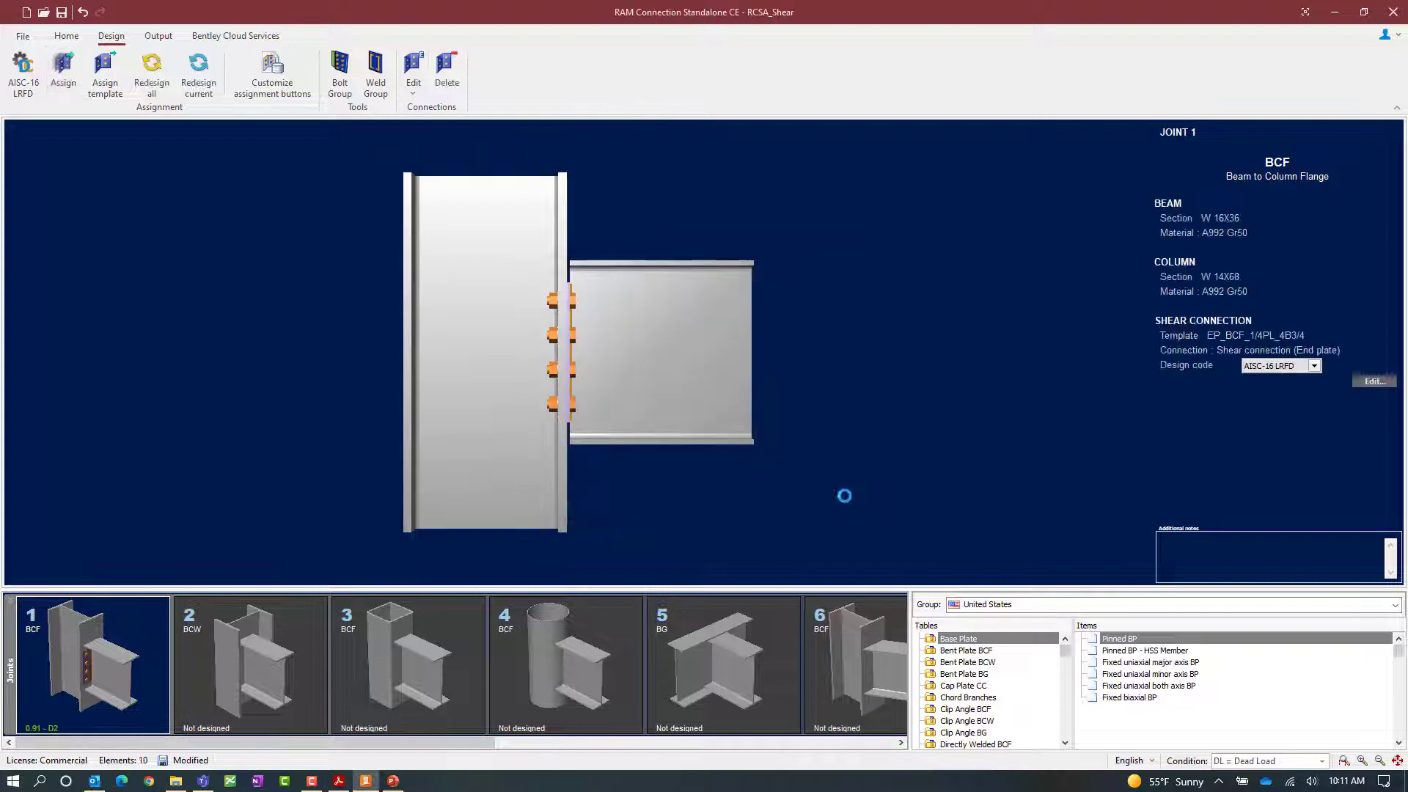
# List the connection kinds of joint 1 available to edit from the Edit dropdown
pyautogui.click(89, 664)
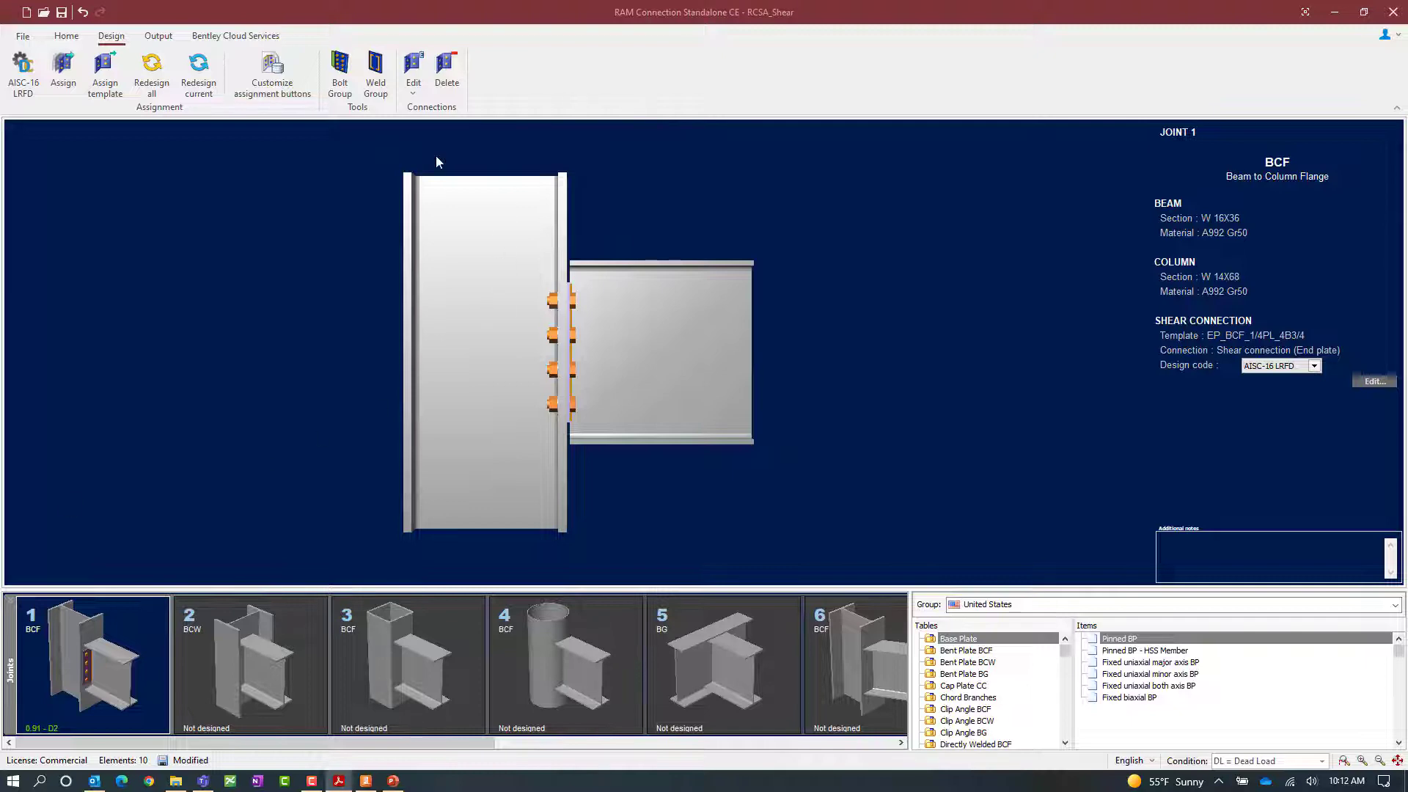
pyautogui.click(414, 72)
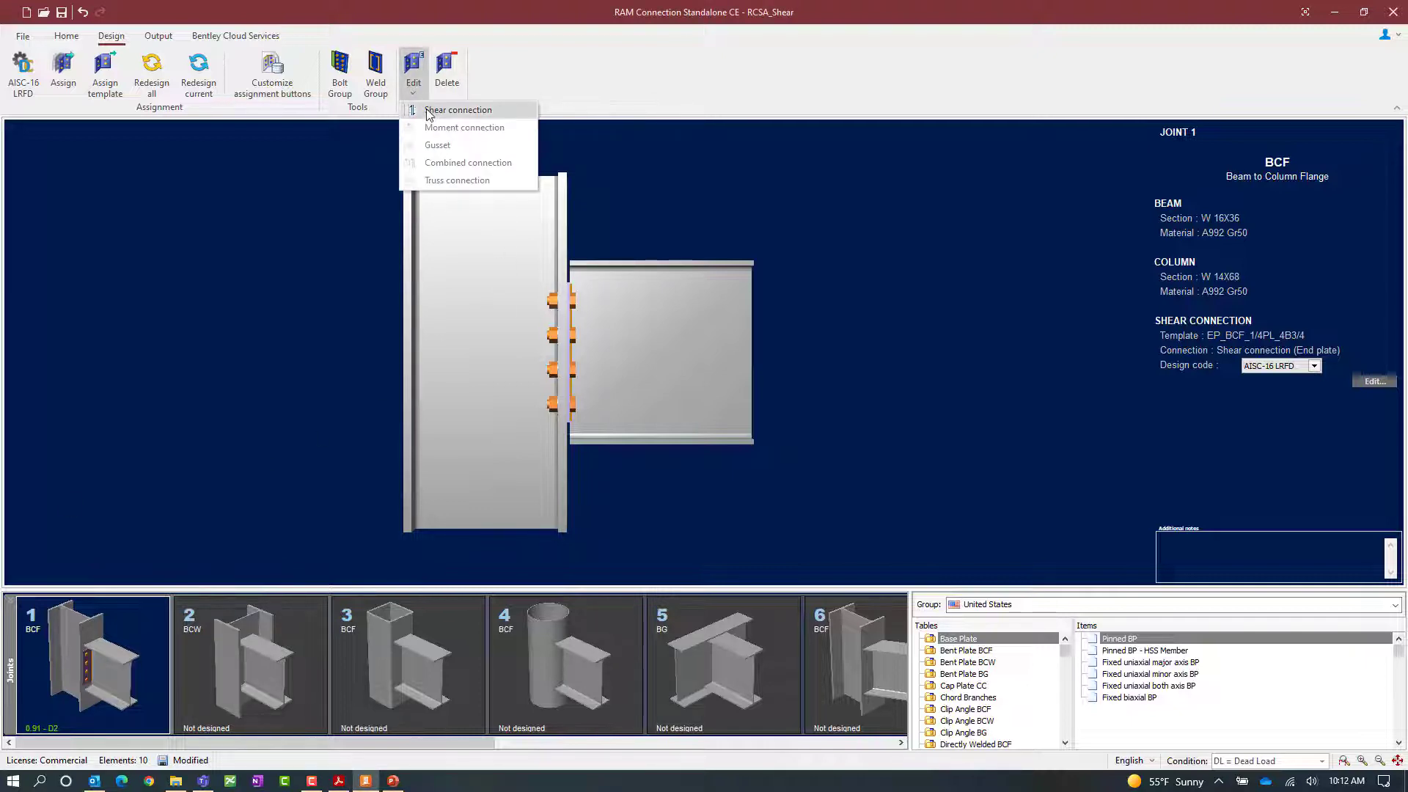
# Review joint 1's shear connection in the Connection Pad, keeping the support side Bolted
pyautogui.click(458, 110)
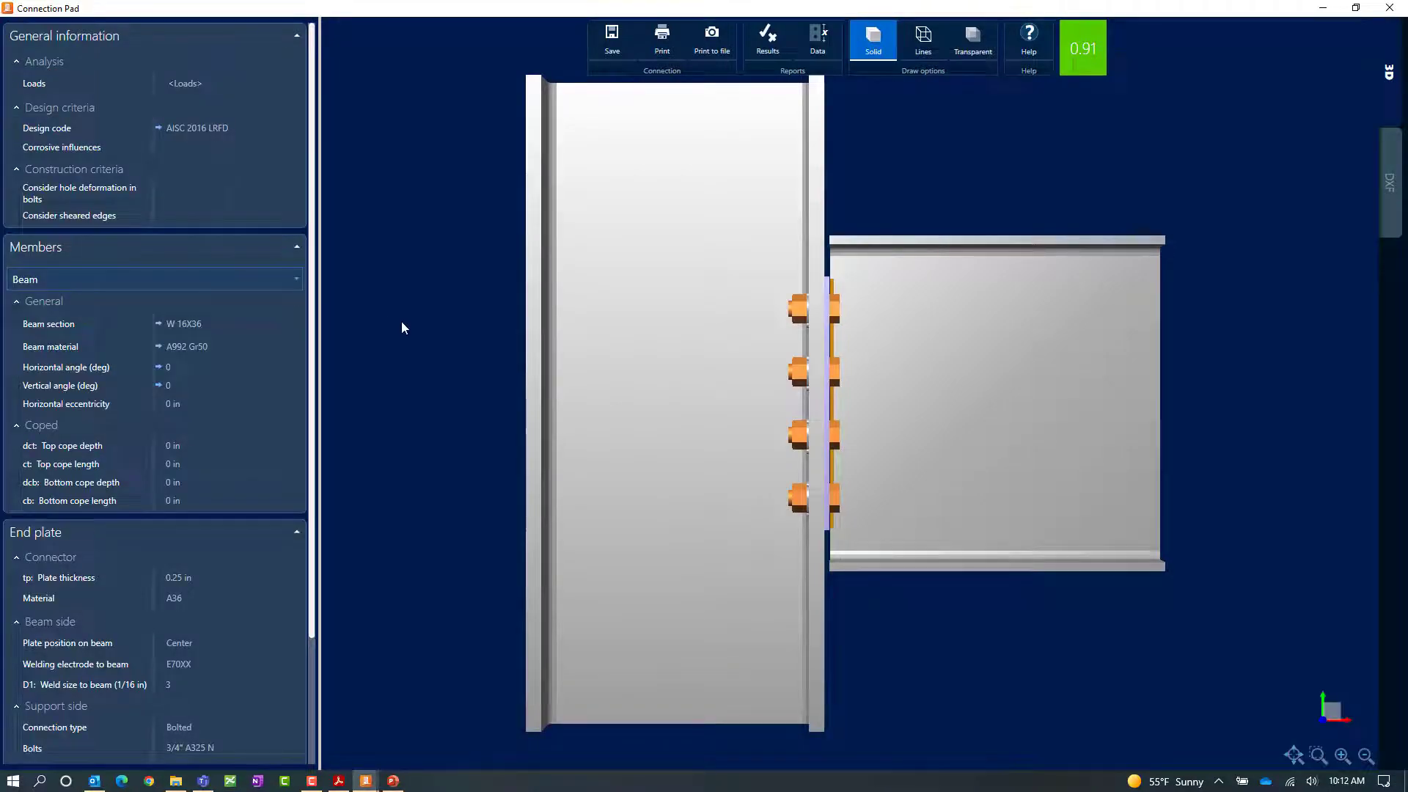
pyautogui.moveTo(337, 344)
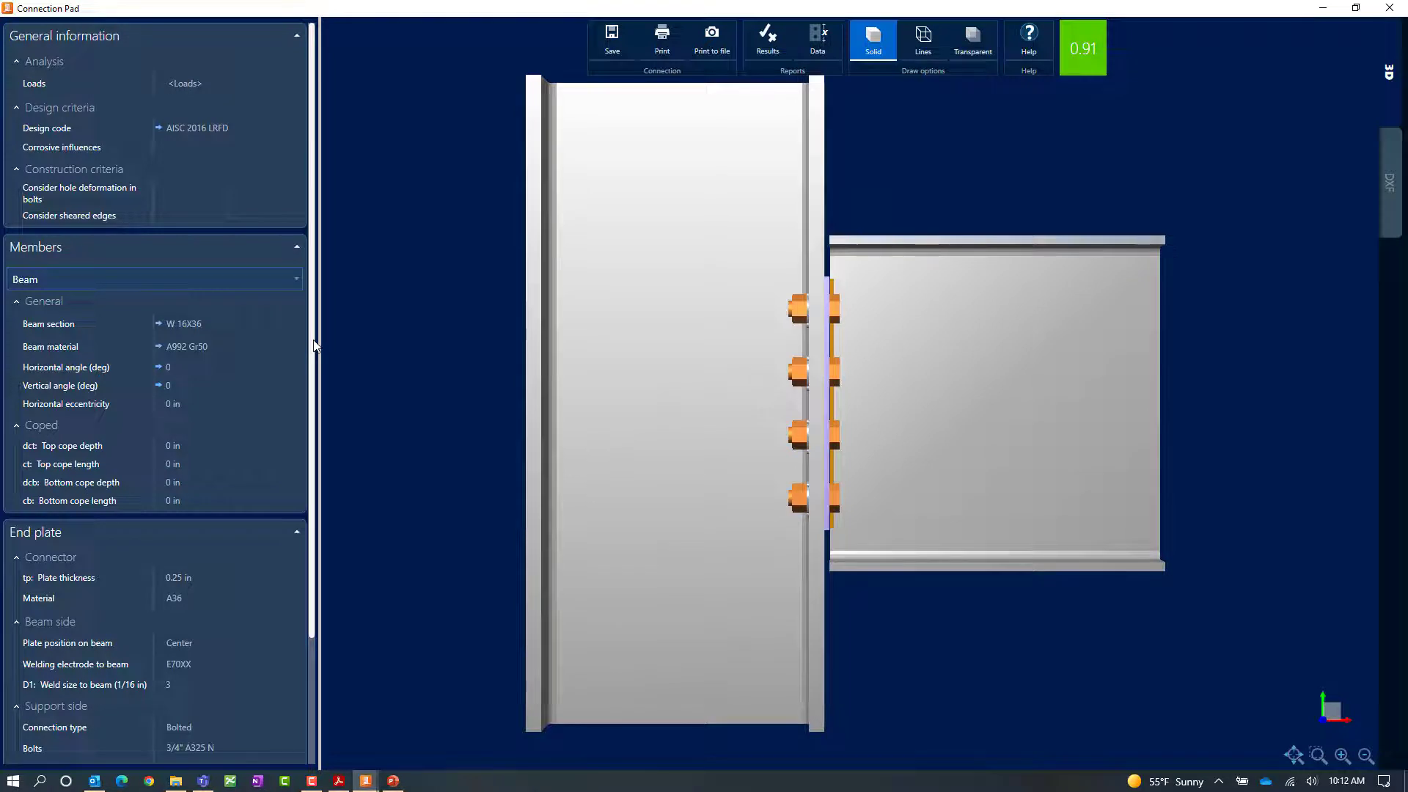
pyautogui.scroll(-3)
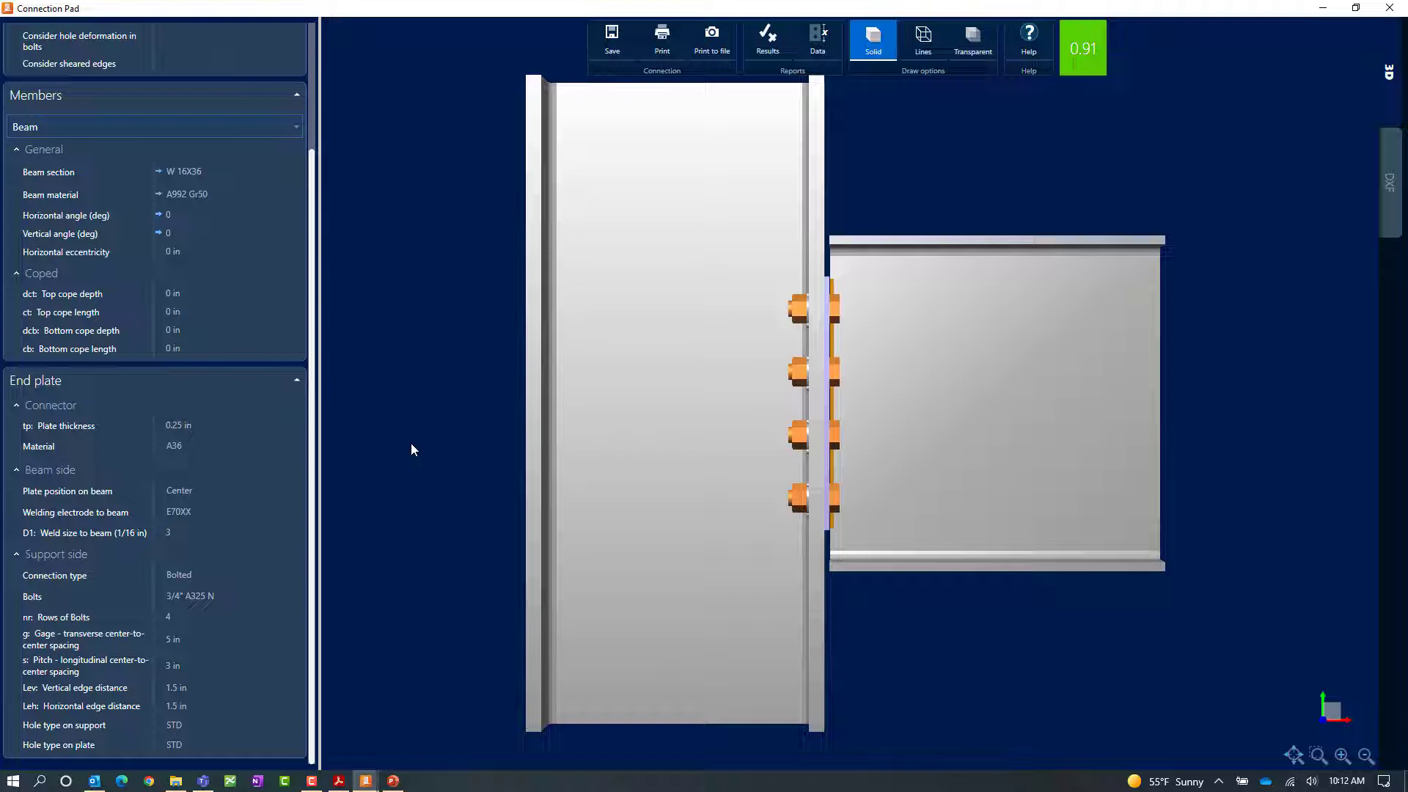
pyautogui.moveTo(398, 450)
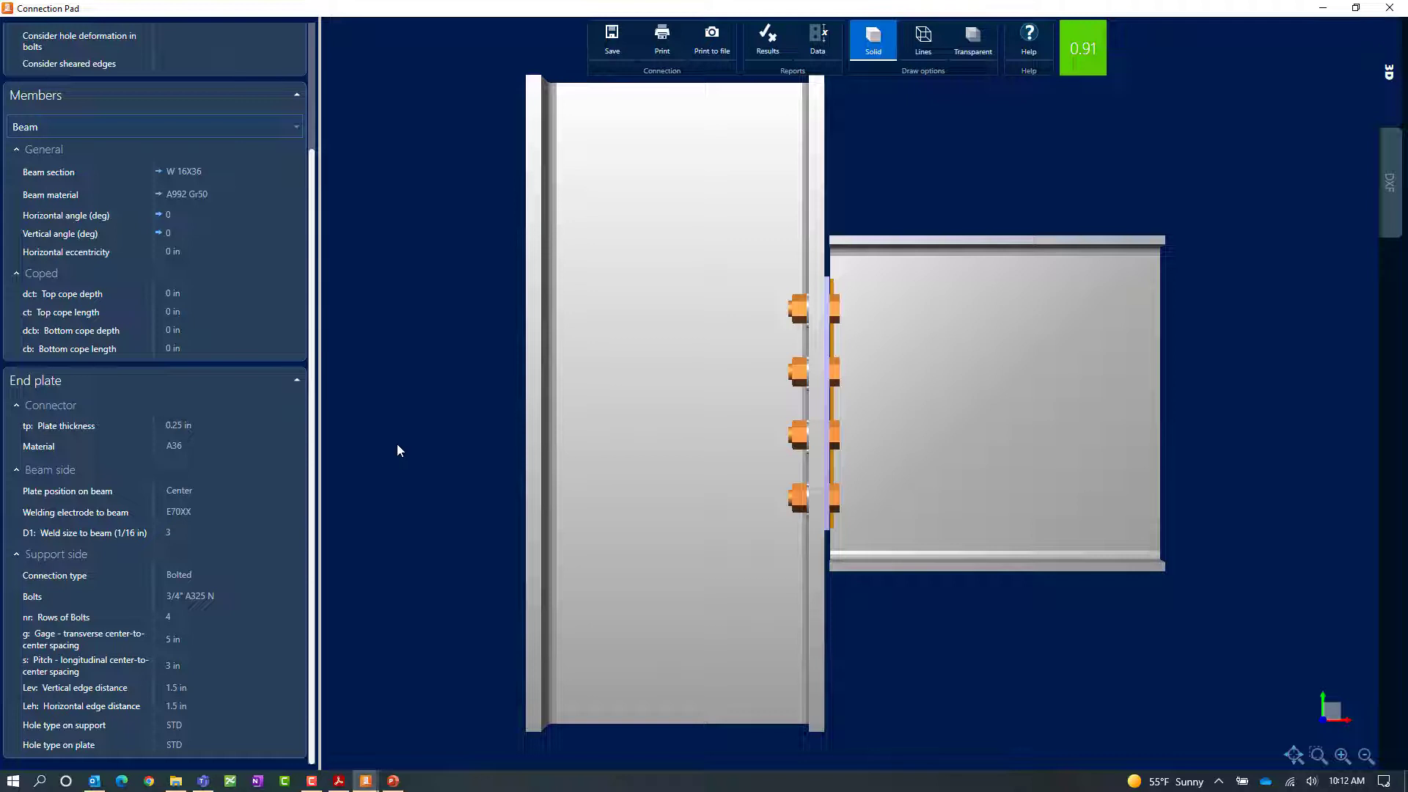
pyautogui.moveTo(342, 436)
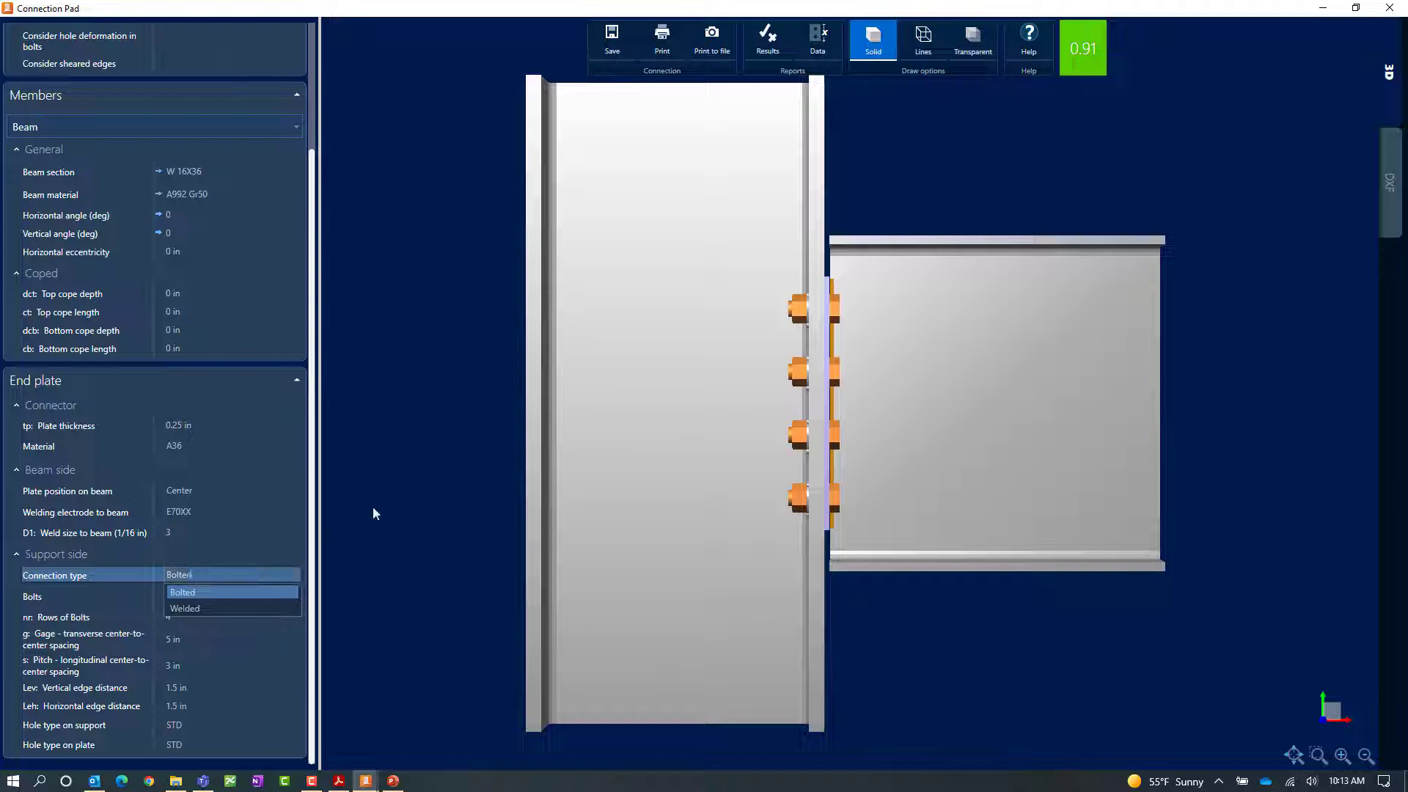
pyautogui.click(182, 591)
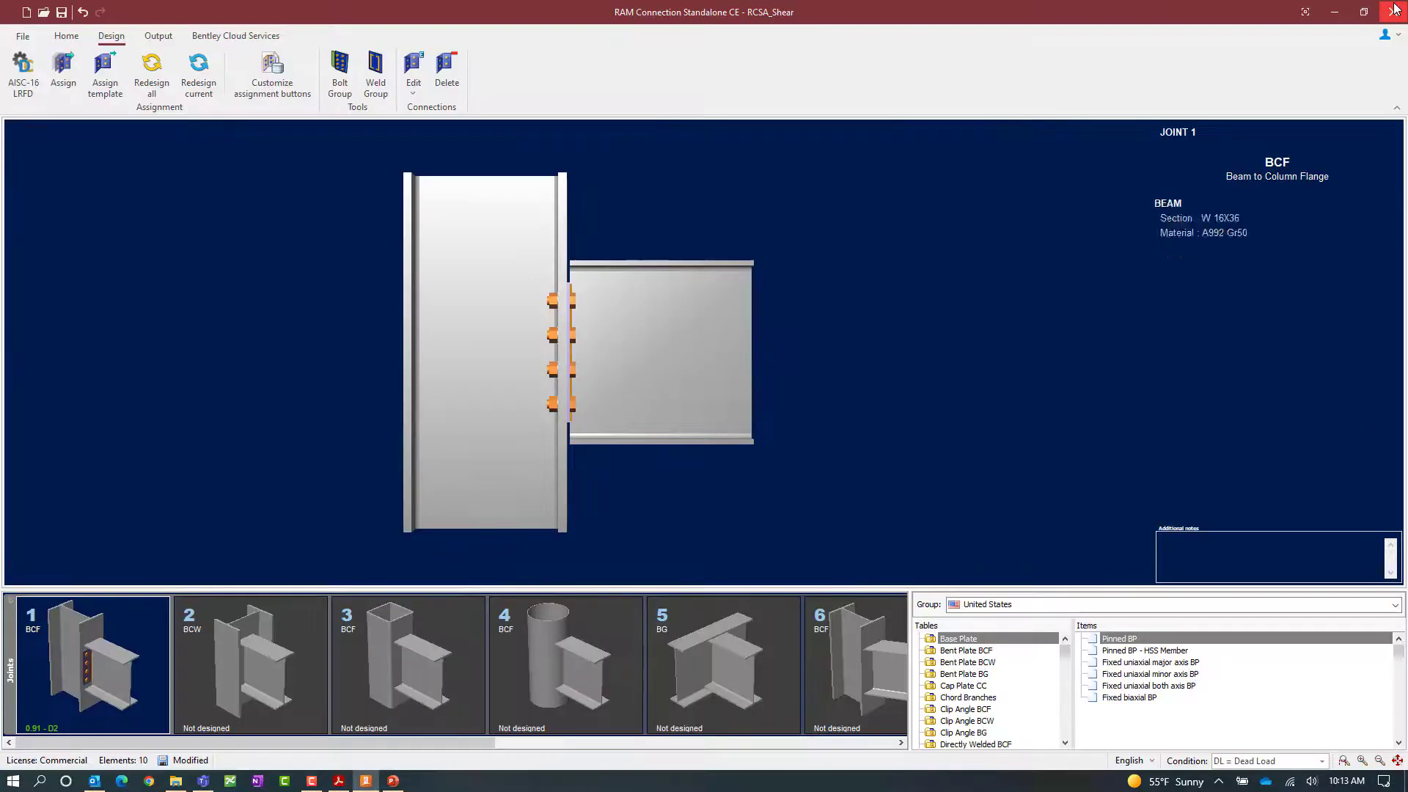
# Make joint 5, the beam-to-girder joint, the active joint from the Joints strip
pyautogui.click(89, 664)
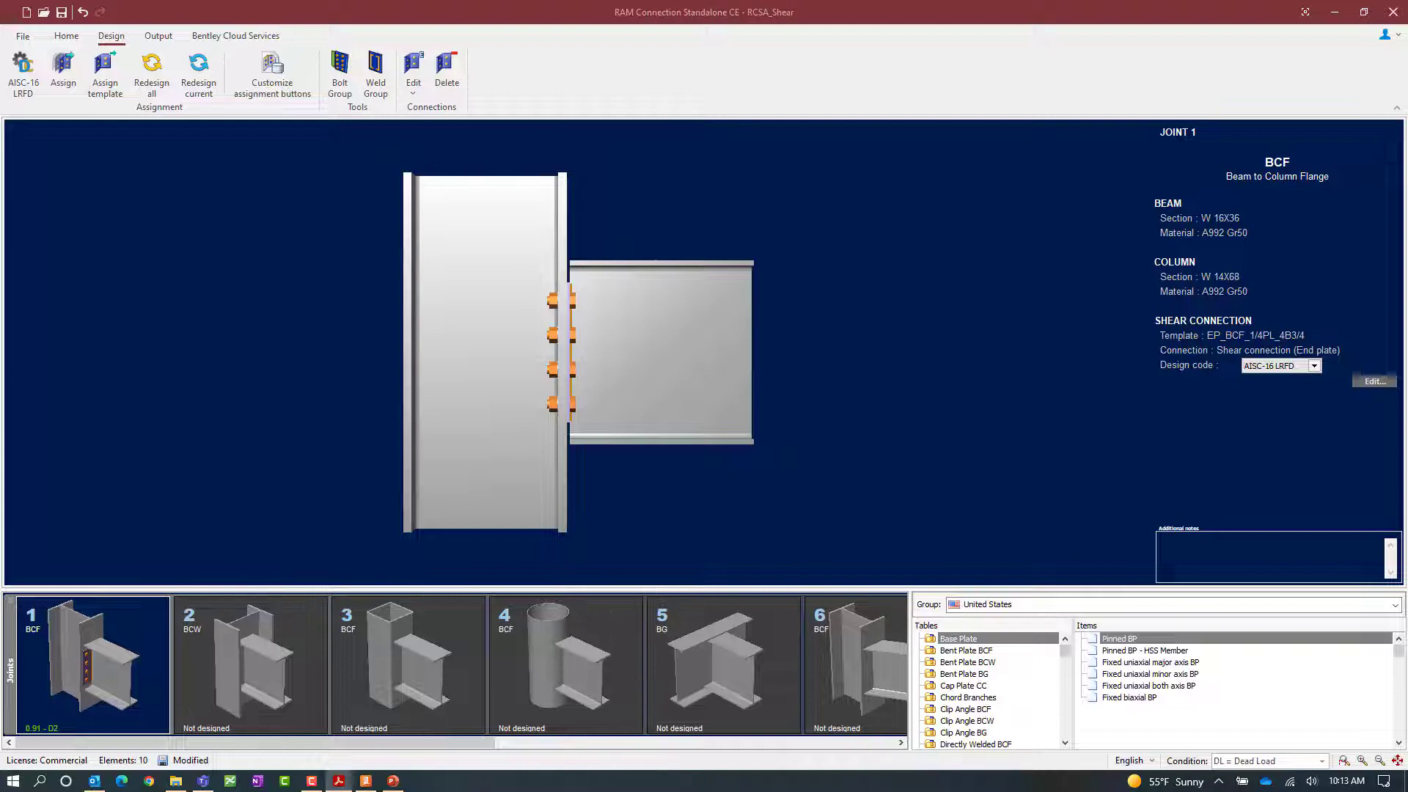
pyautogui.moveTo(841, 430)
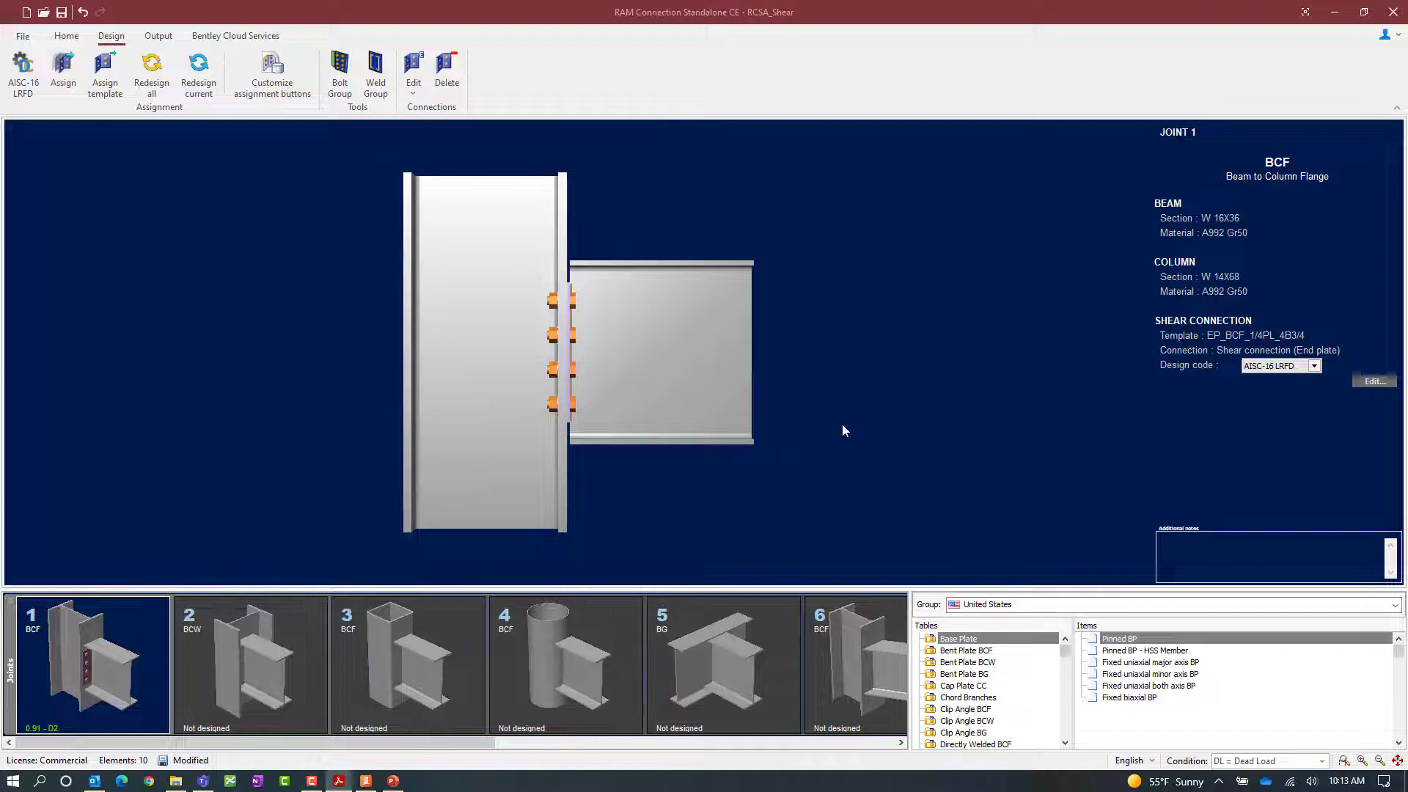
pyautogui.click(722, 664)
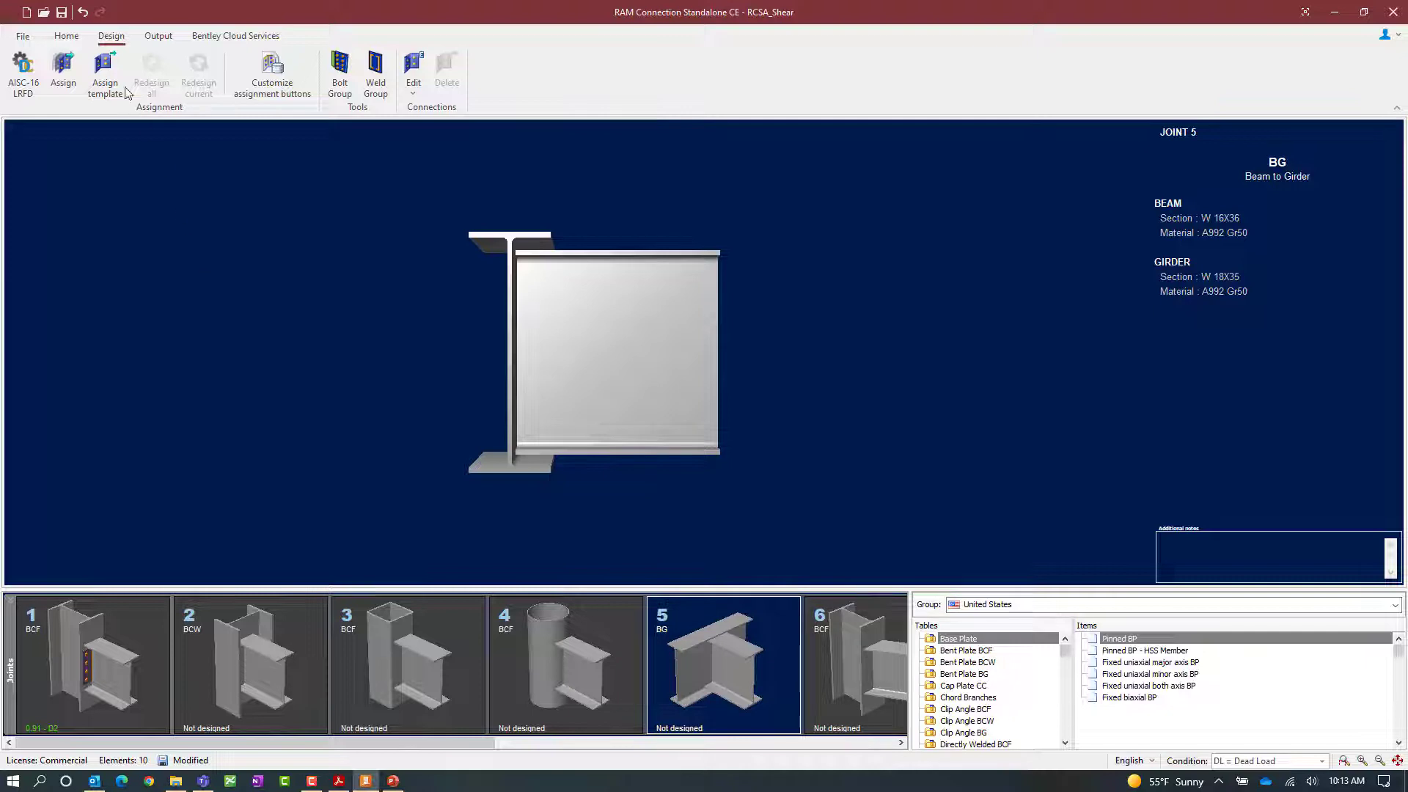
pyautogui.moveTo(96, 215)
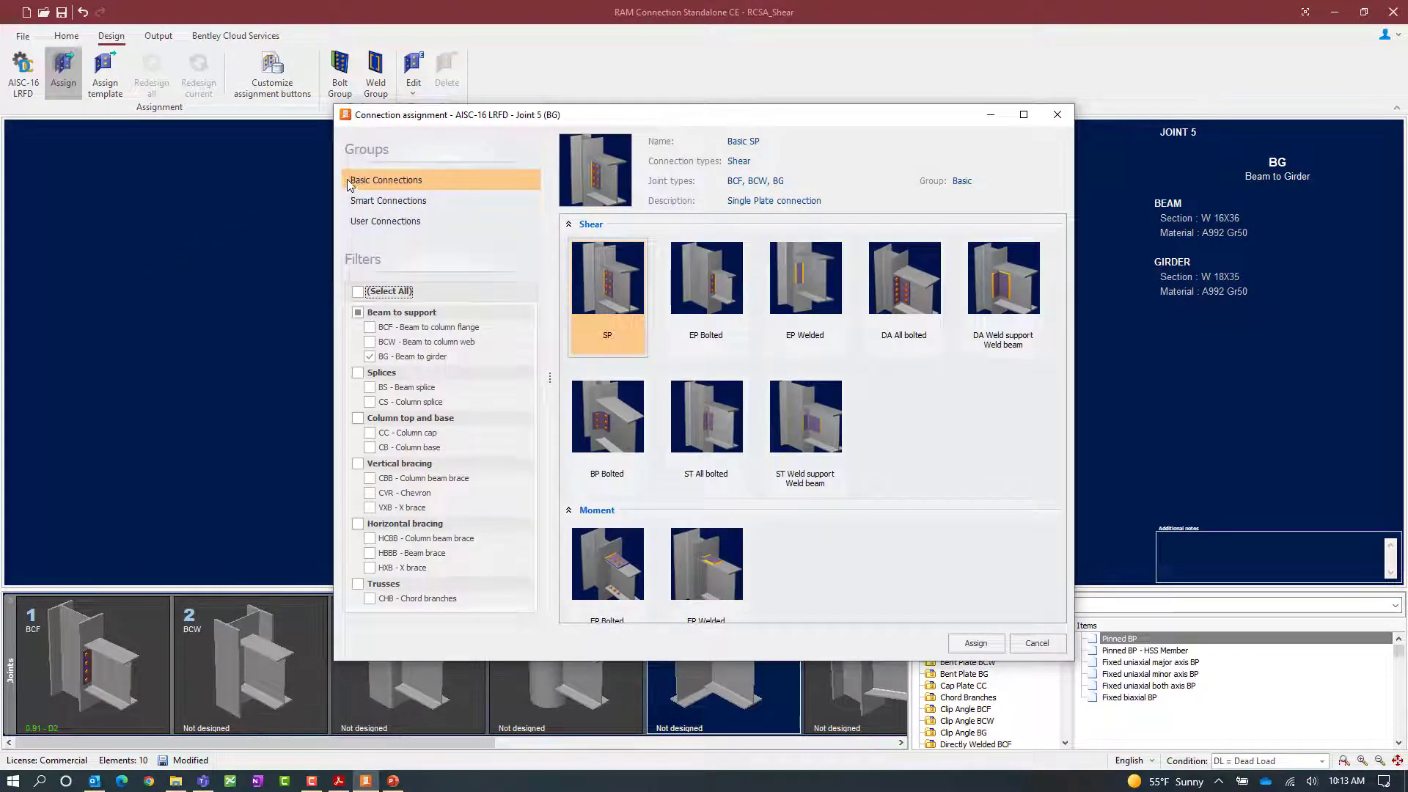
# Assign the smart EP Bolted end plate shear connection to joint 5 and confirm
pyautogui.click(387, 201)
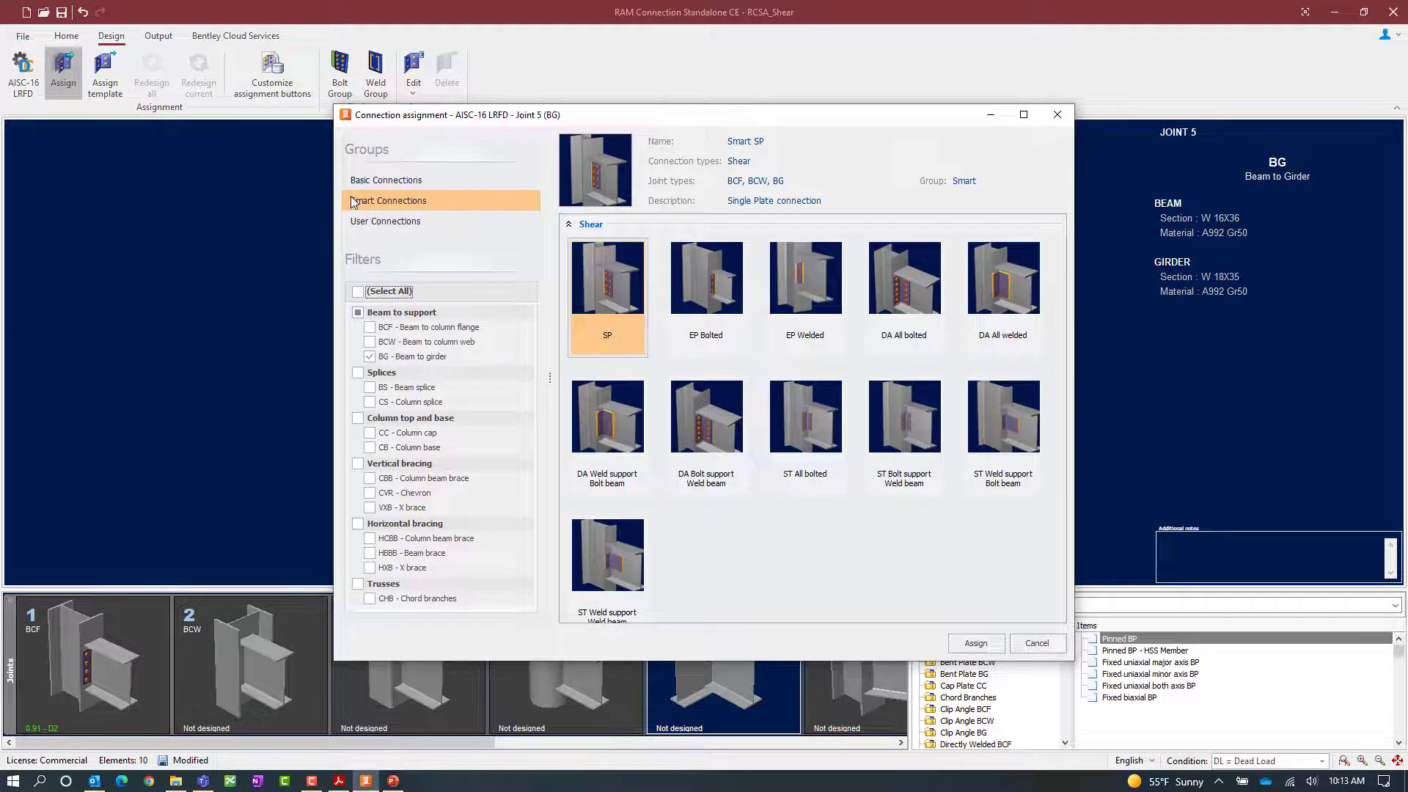
pyautogui.click(902, 296)
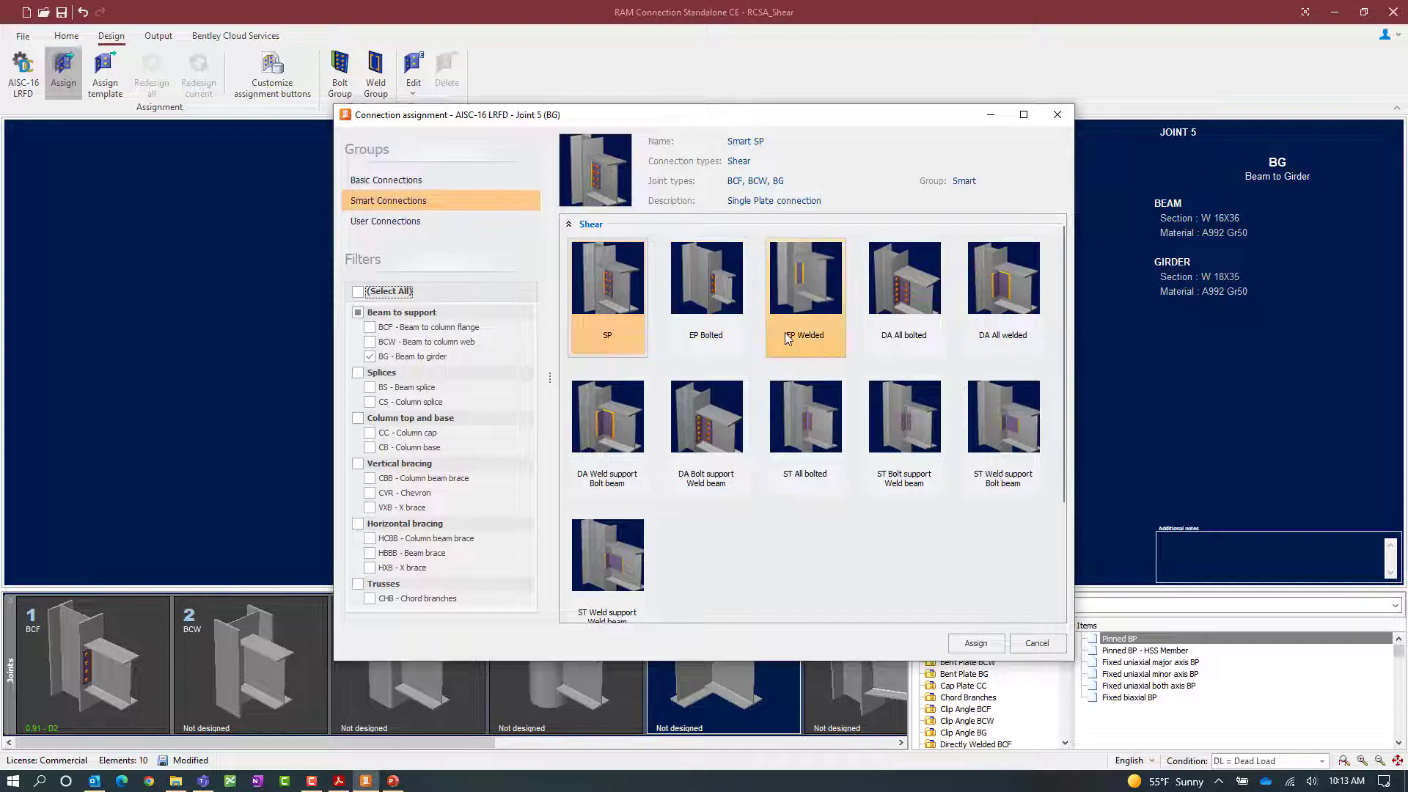
pyautogui.click(705, 296)
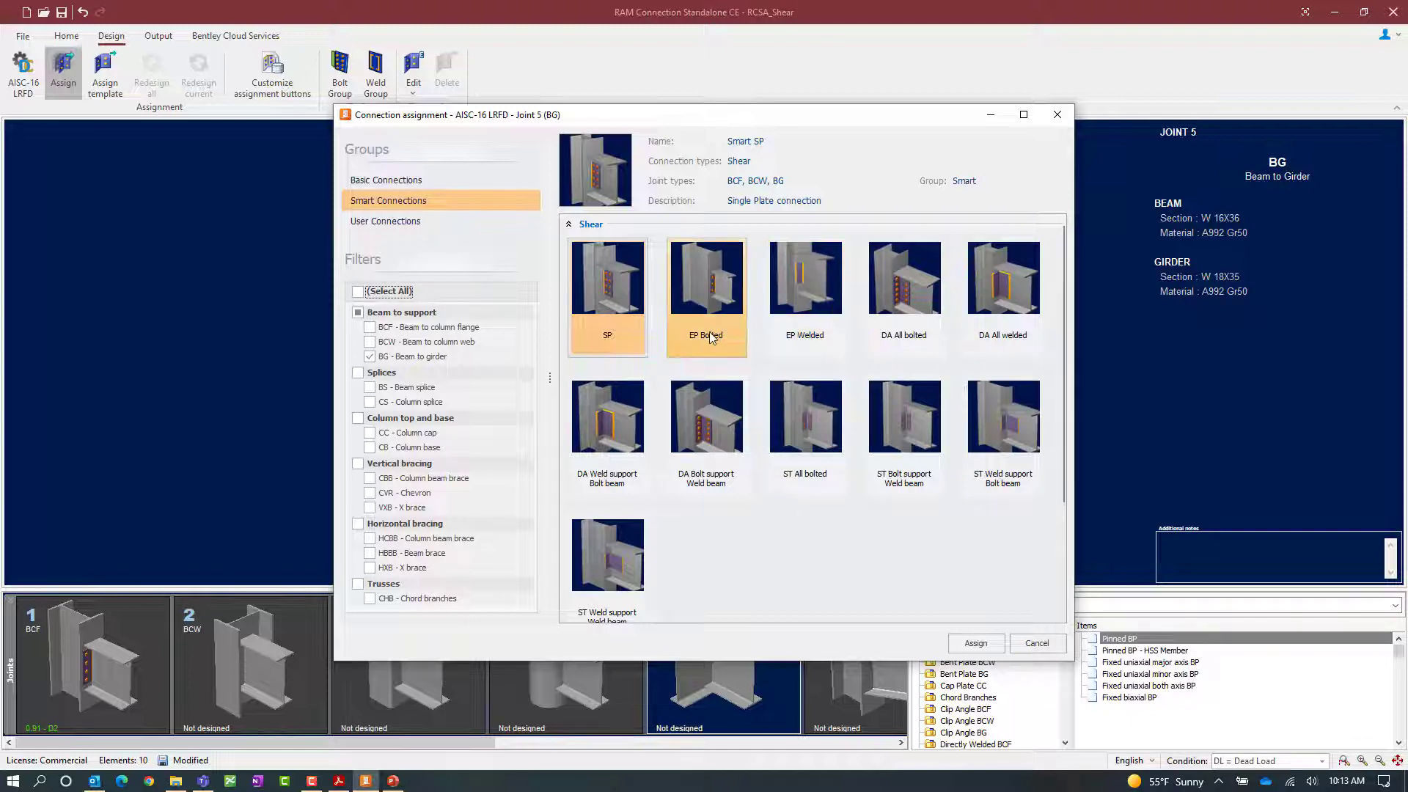
pyautogui.click(705, 280)
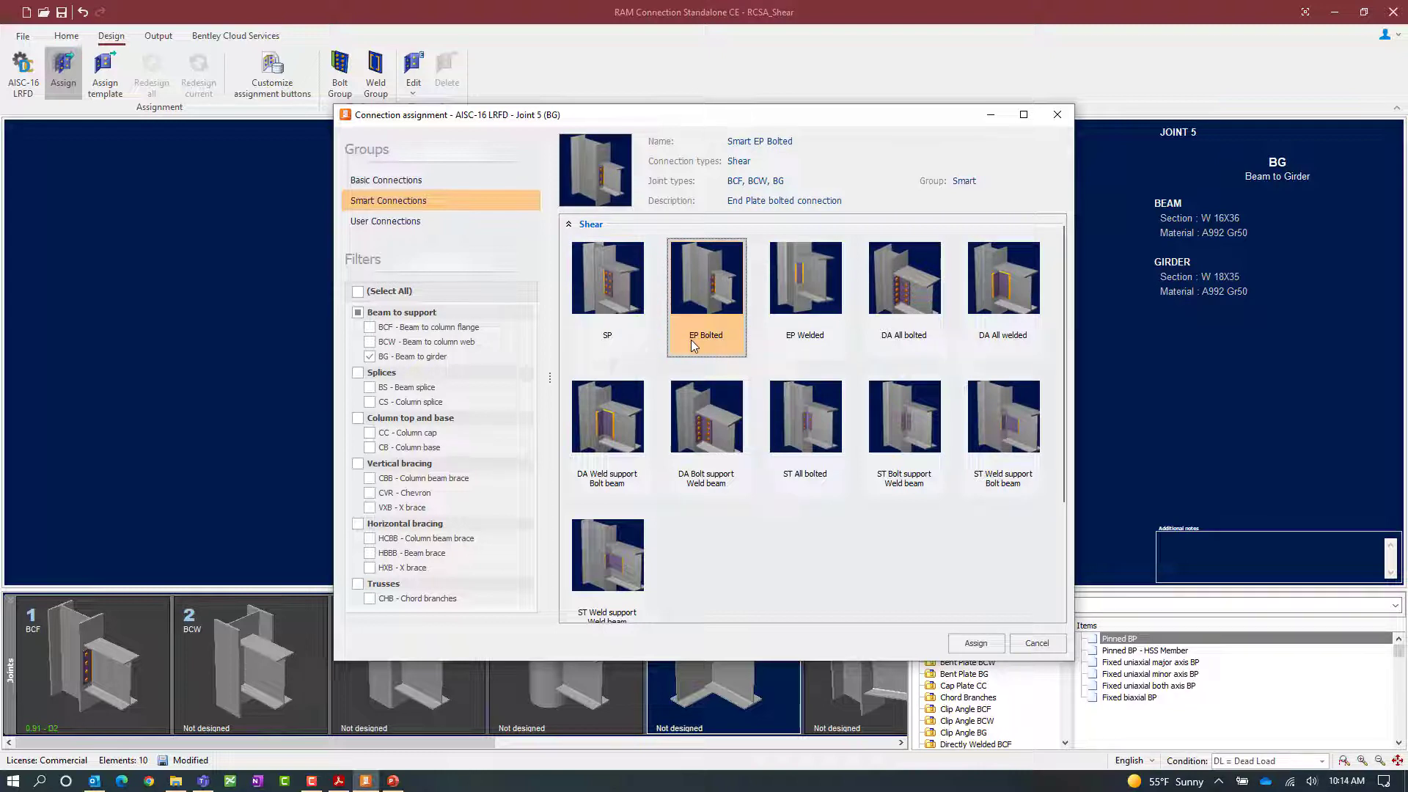
pyautogui.moveTo(700, 342)
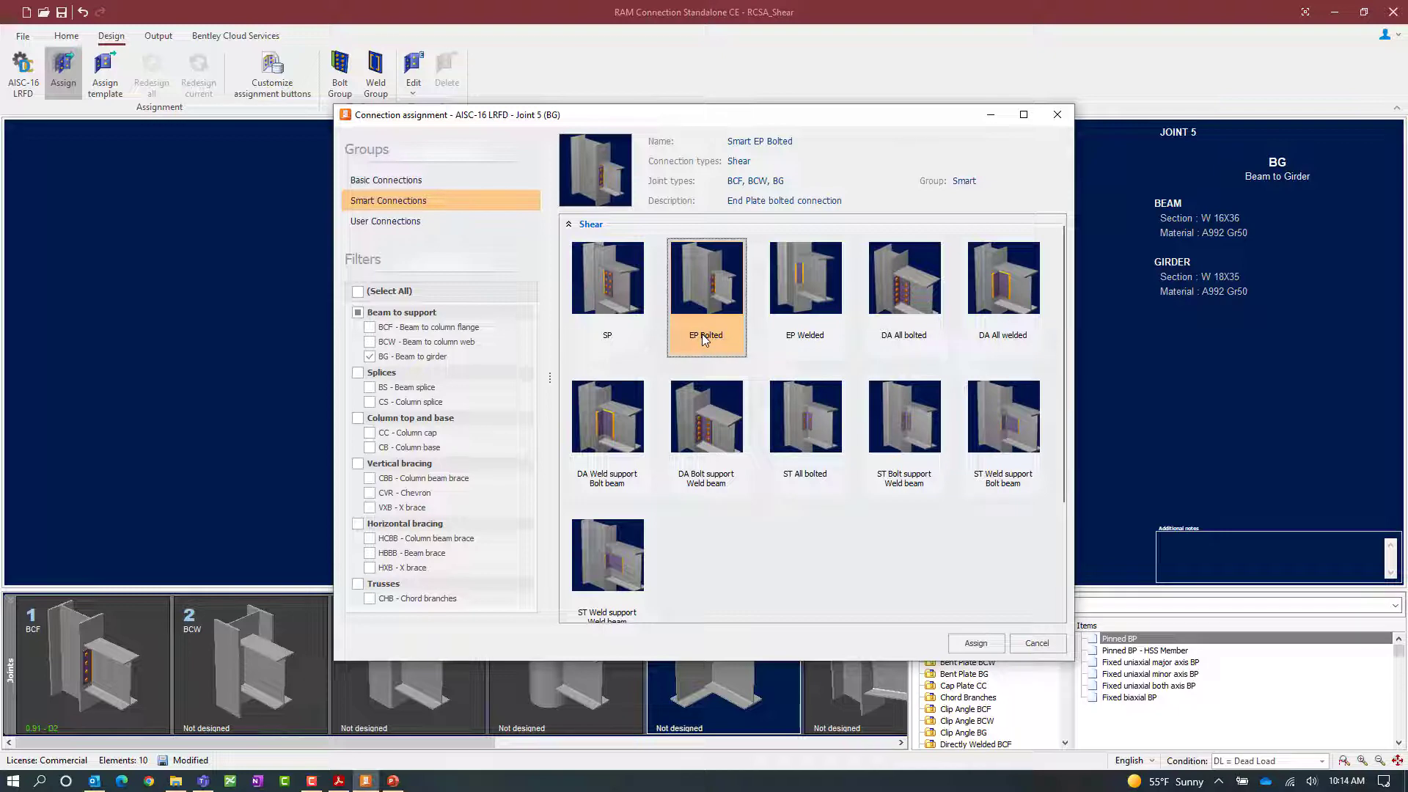
pyautogui.click(975, 642)
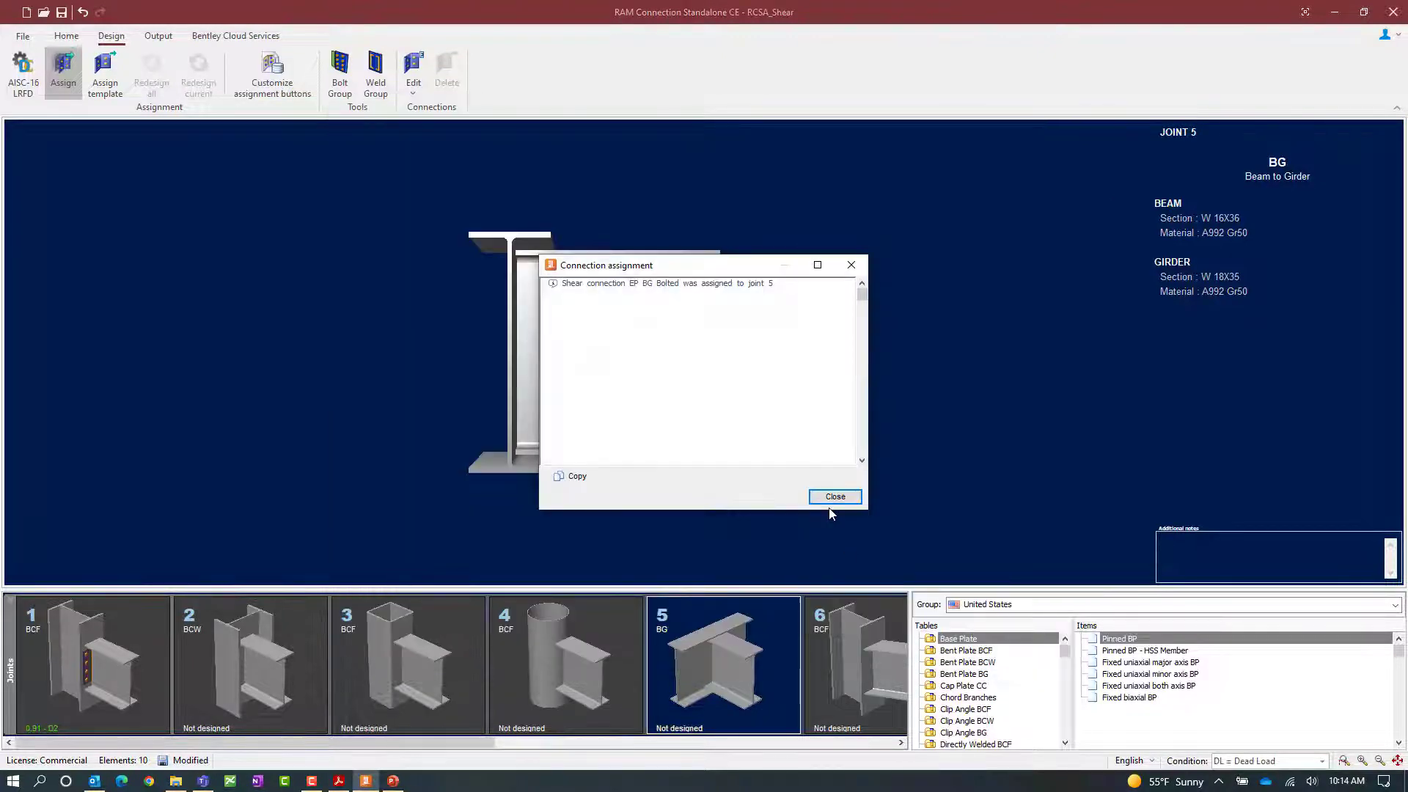
pyautogui.click(832, 497)
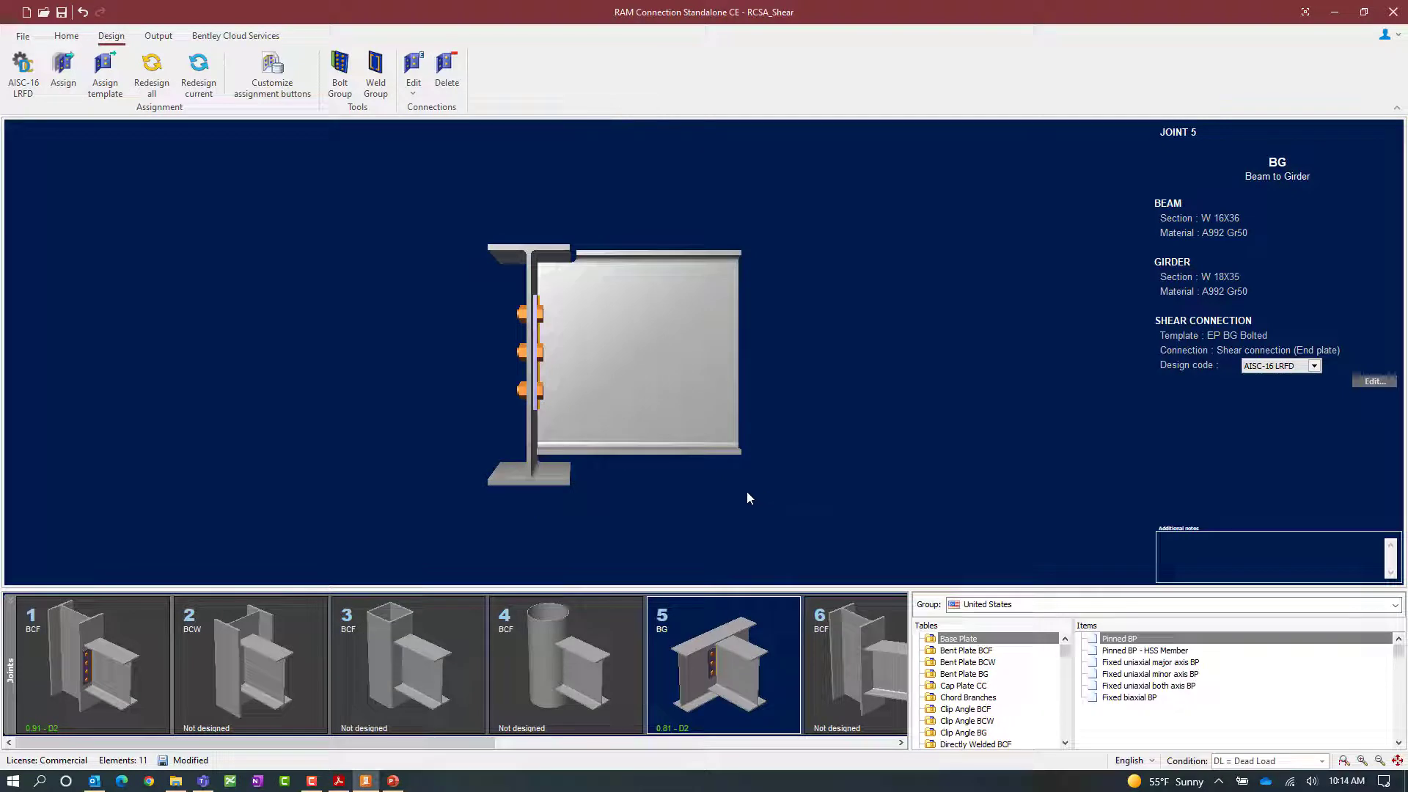
pyautogui.moveTo(661, 740)
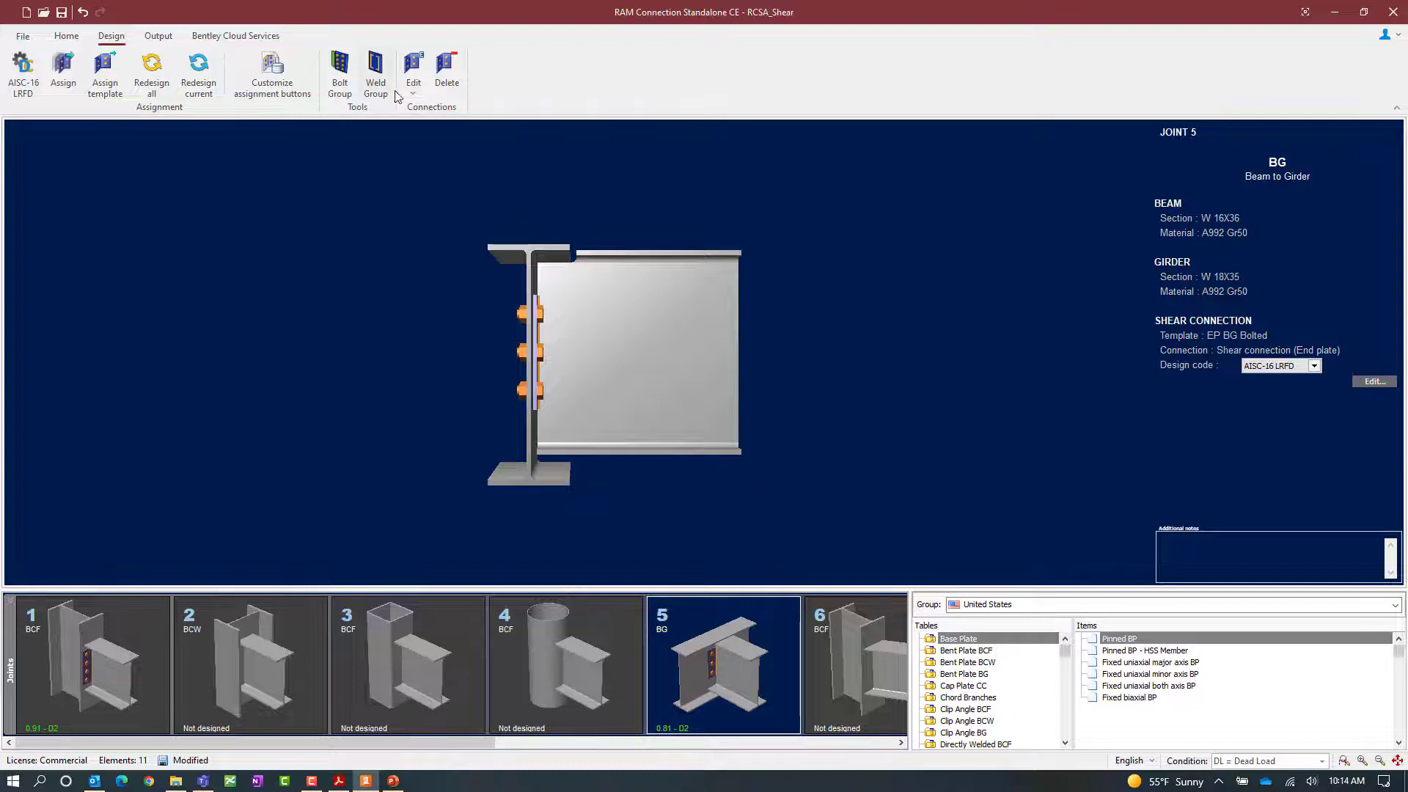
pyautogui.click(414, 72)
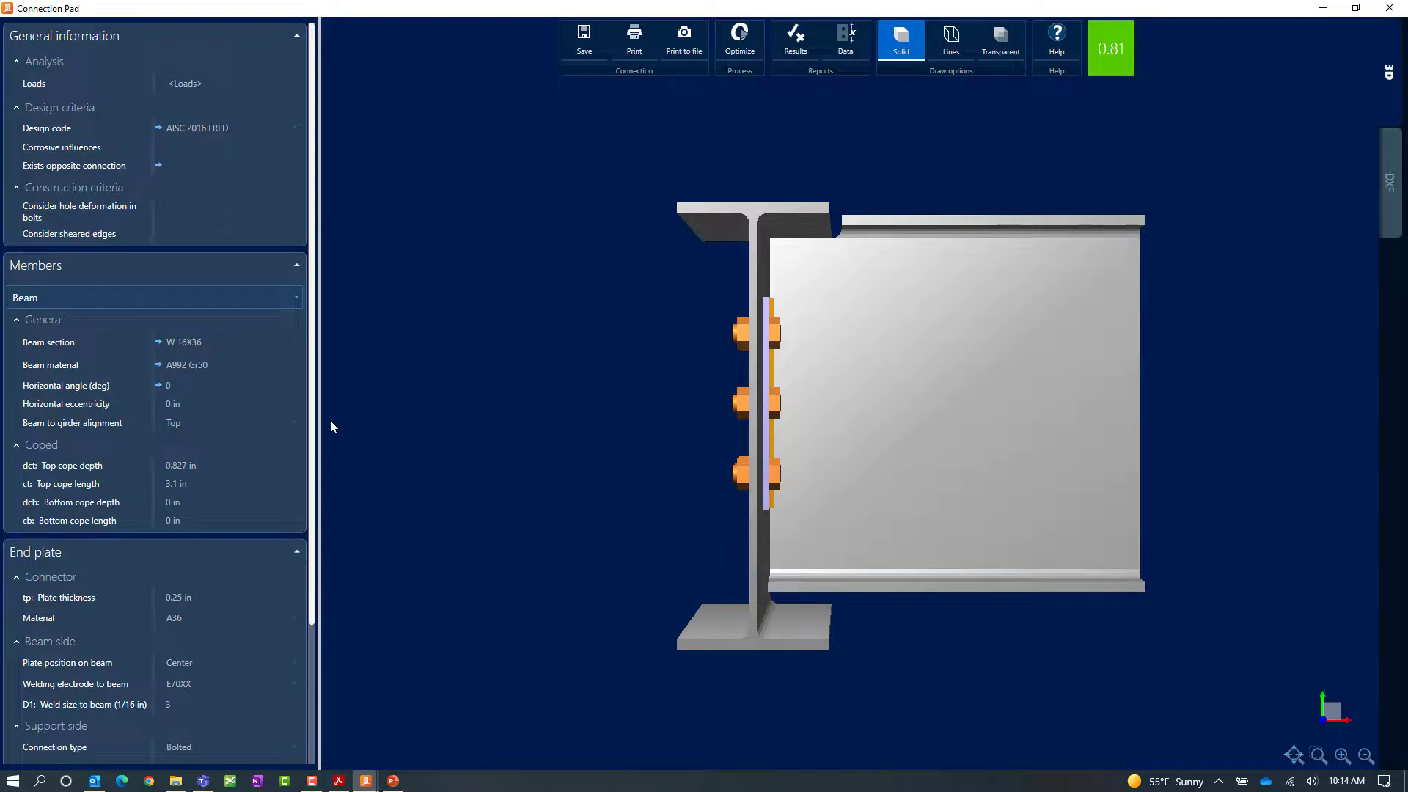
# Scroll joint 5's shear connection properties to the support-side bolt details
pyautogui.scroll(-3)
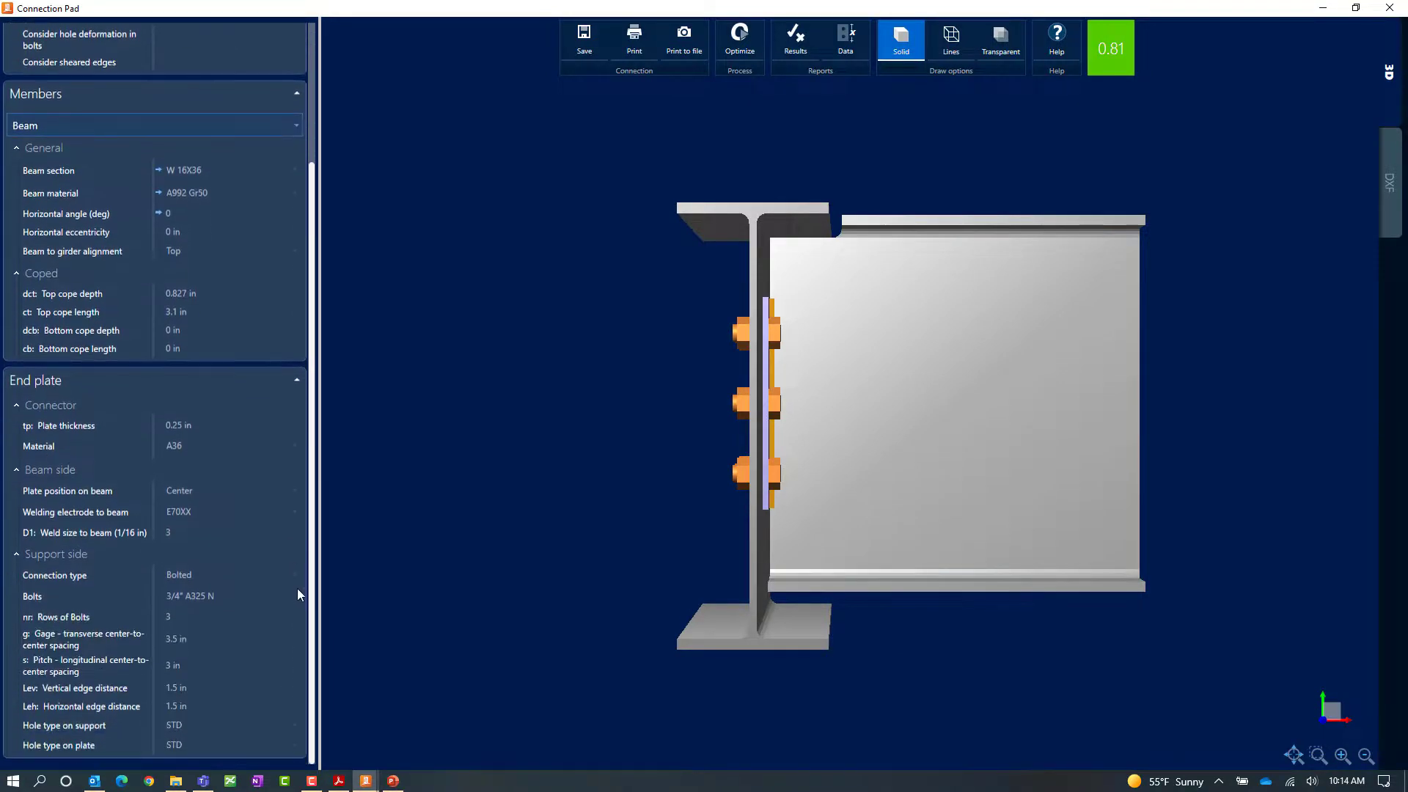